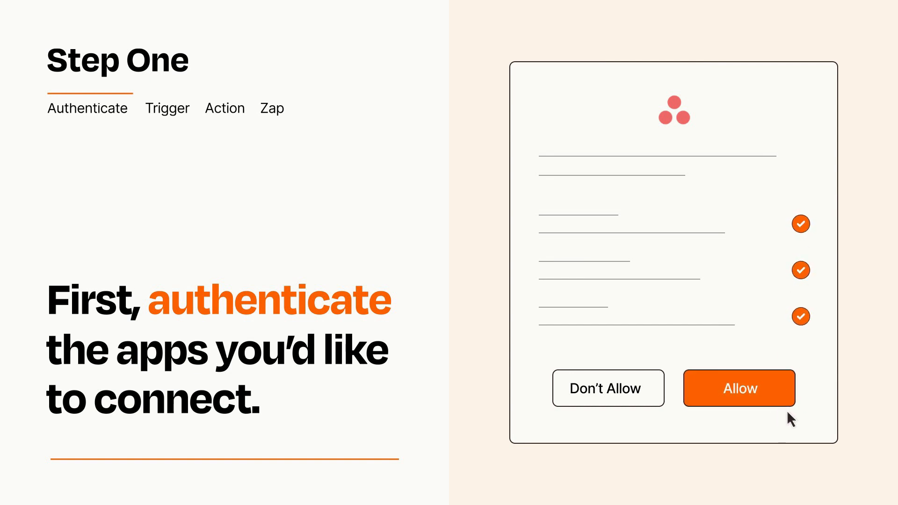
- Allow the connected app's access request to authenticate it
click(739, 388)
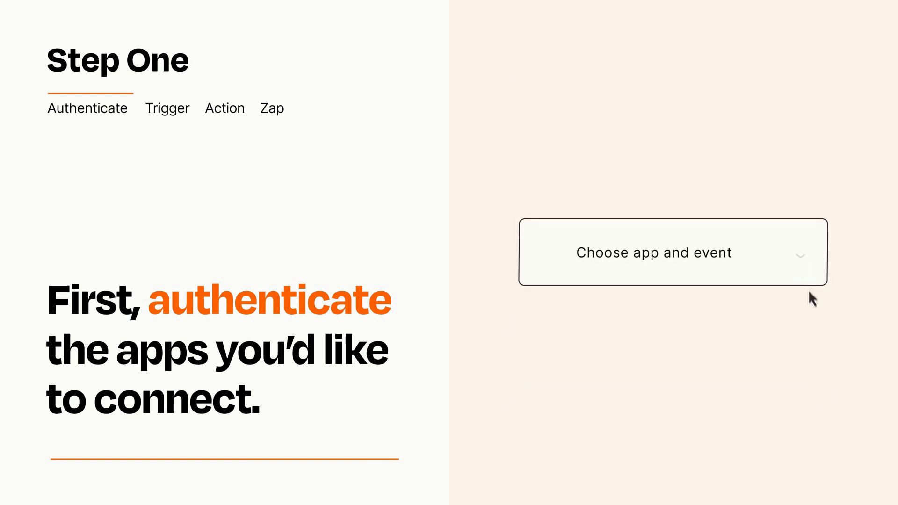
- Choose Salesforce's 'Updated Field on Record' as the Zap's trigger event
click(672, 253)
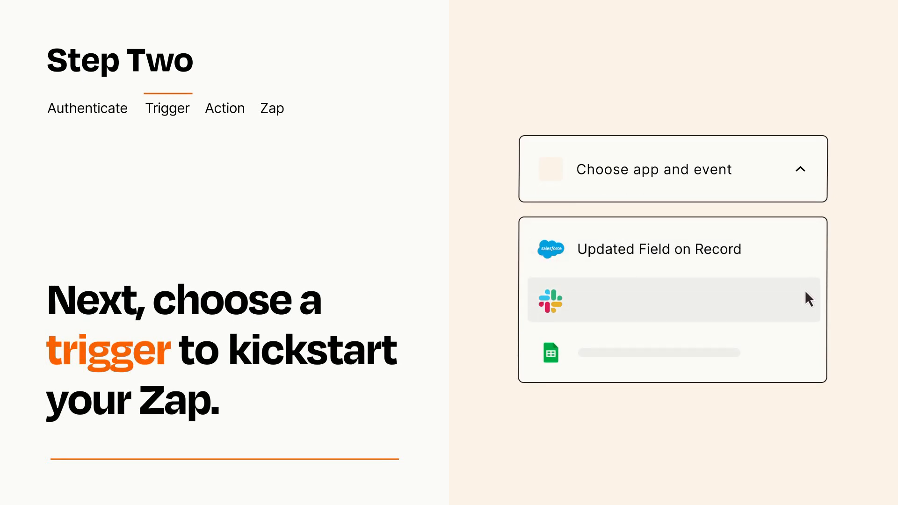
mouse_move(809, 359)
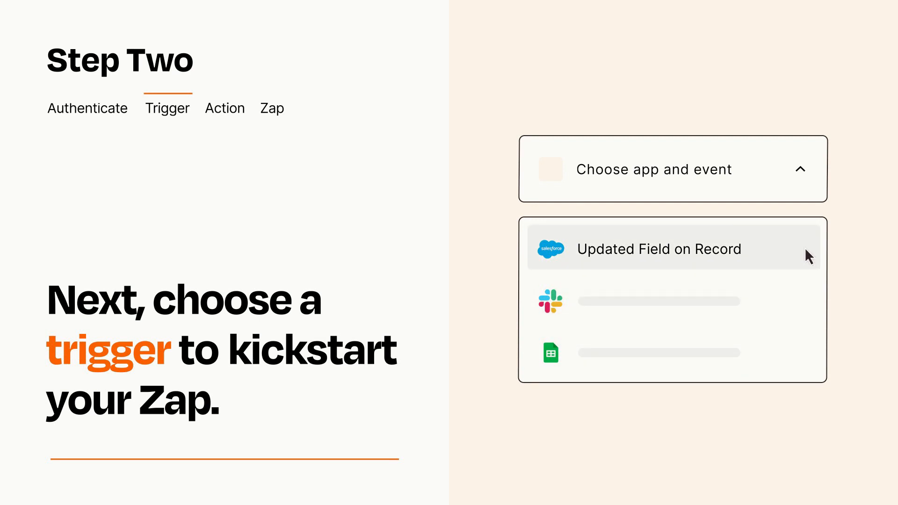
mouse_move(808, 264)
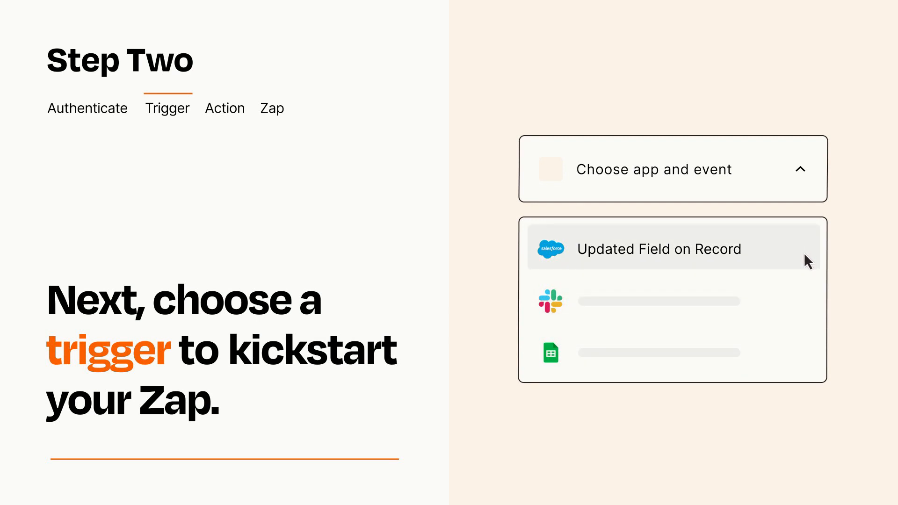
click(659, 249)
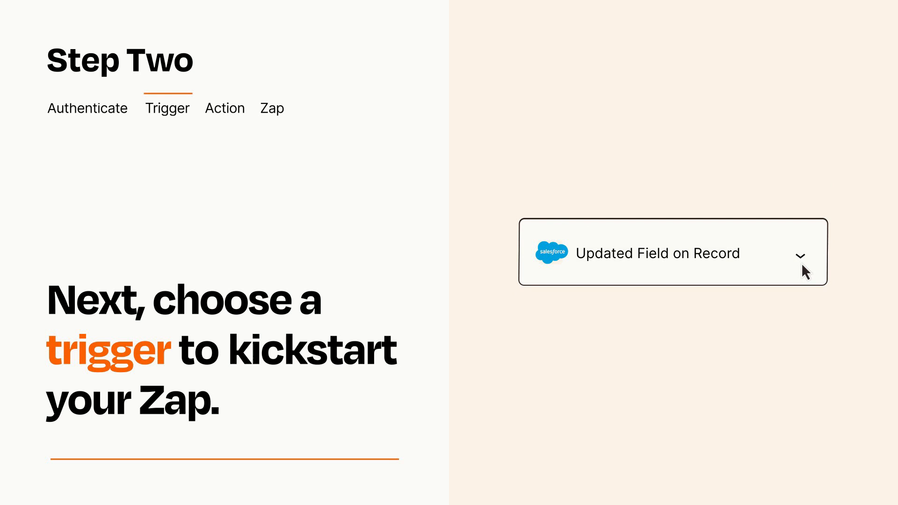
mouse_move(818, 266)
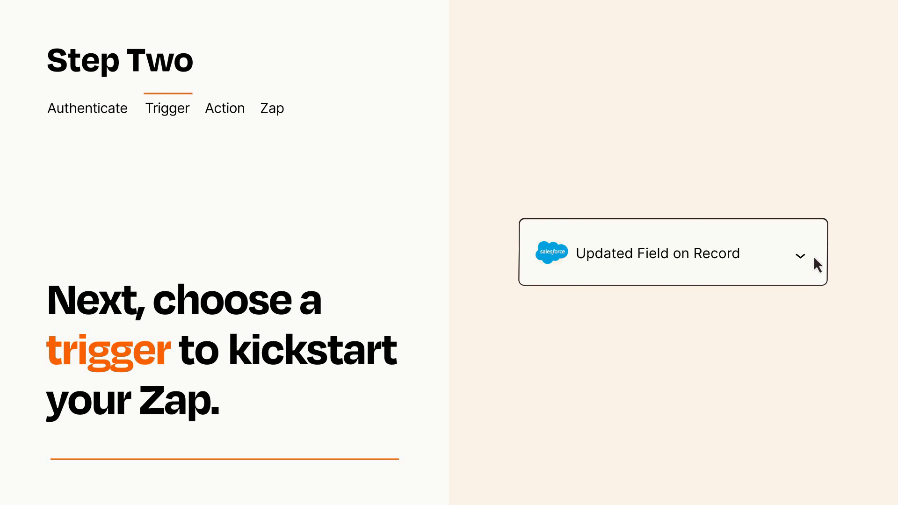